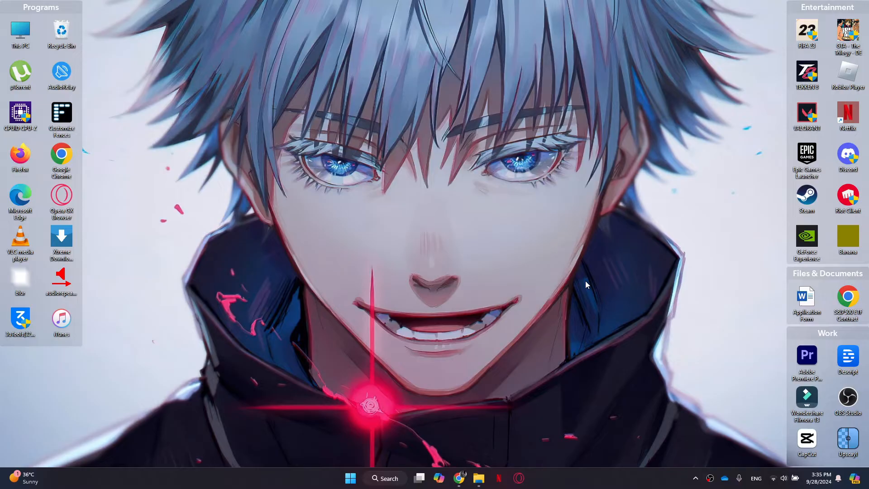
mouse_move(498, 433)
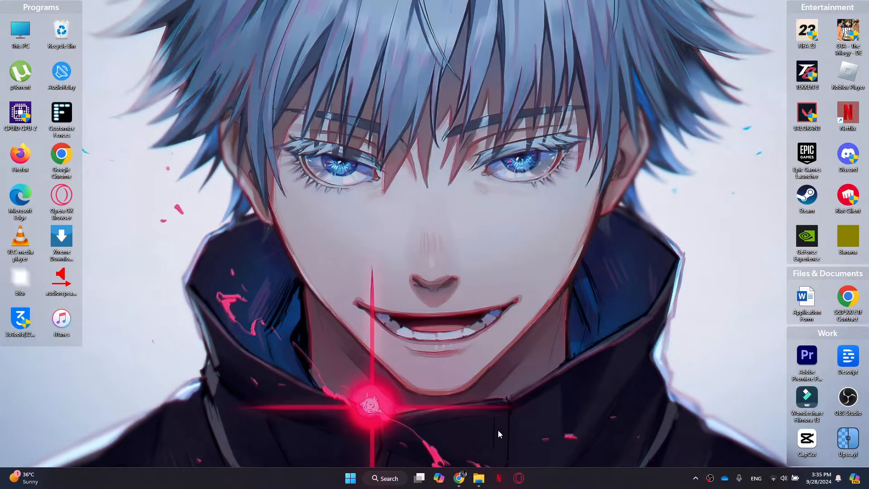
Step: Search Google for media.io to bring up its site results
left_click(459, 477)
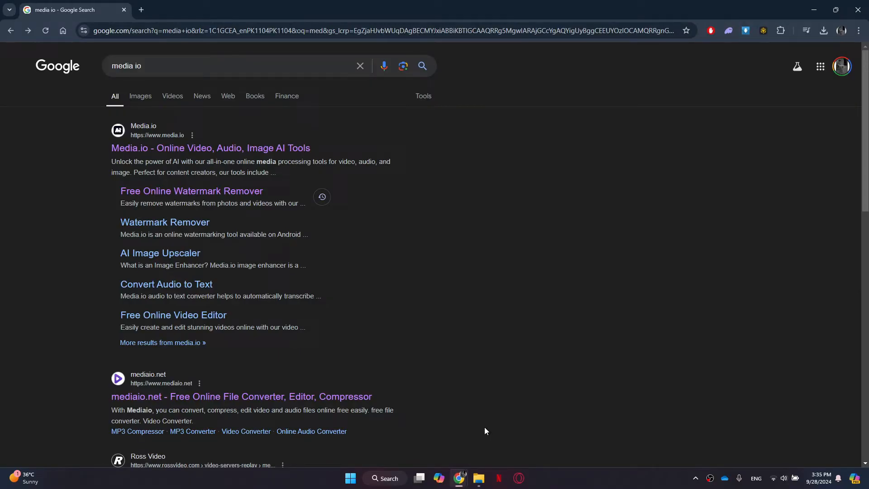
mouse_move(303, 284)
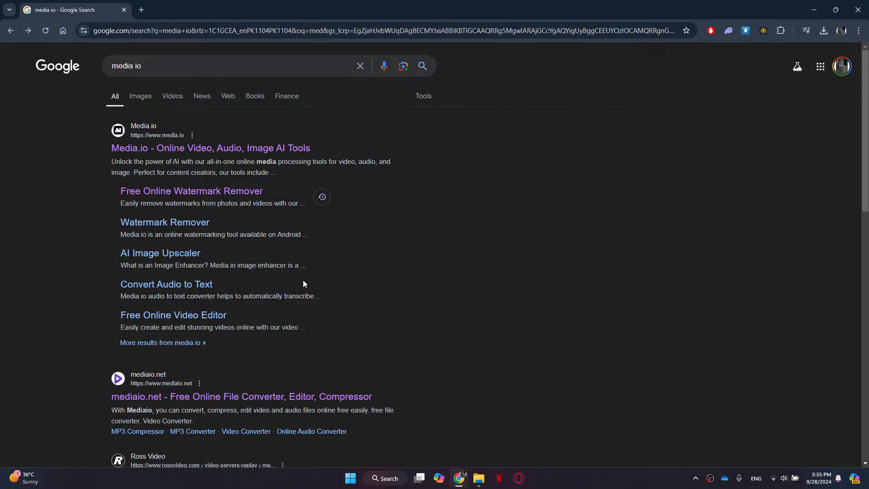
Step: Go to the Free Online Watermark Remover, landing on AniEraser's object remover page
left_click(191, 191)
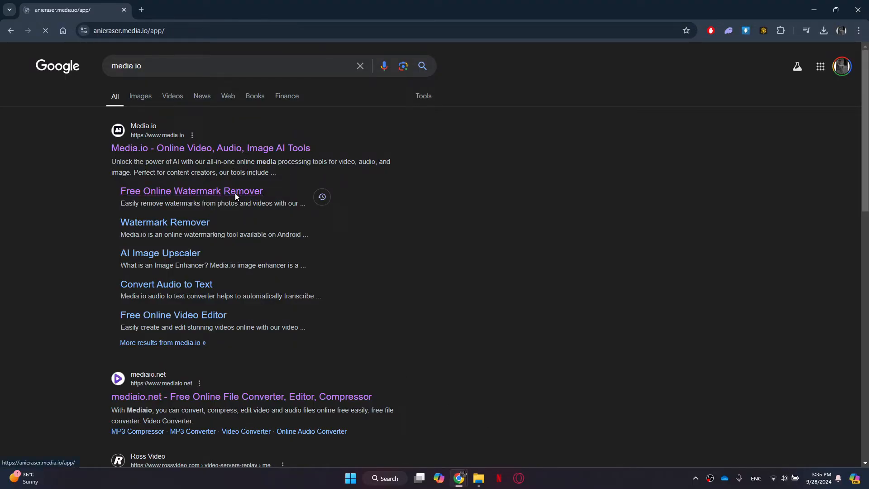
left_click(191, 191)
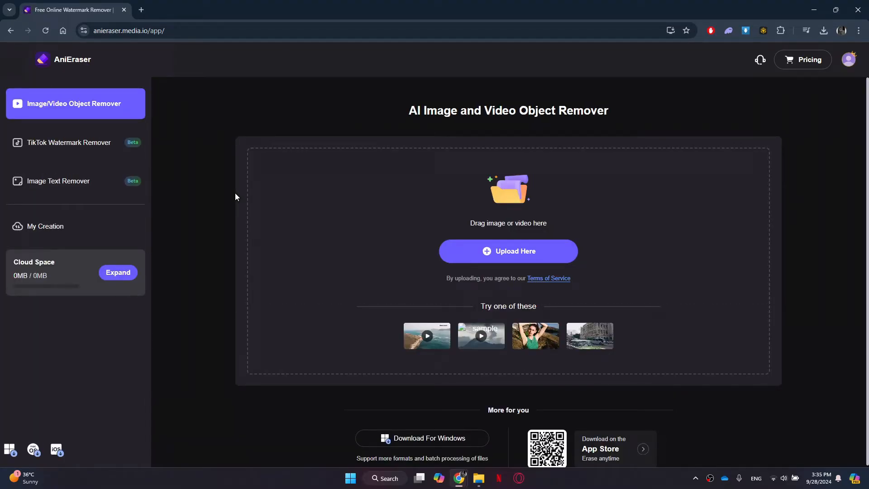
Step: Upload the Viggle dance video into the AniEraser object remover editor
left_click(507, 250)
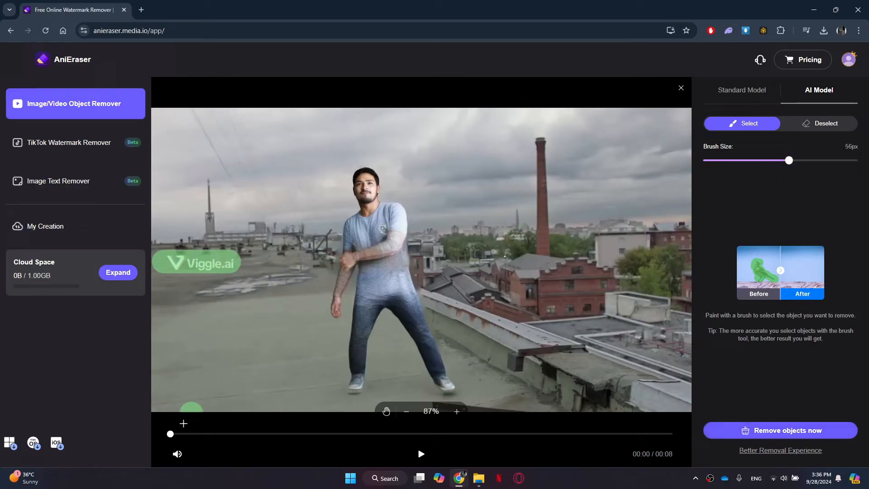
Step: Paint over the Viggle.ai watermark with the Select brush to mark it for removal
left_click_drag(170, 433, 517, 434)
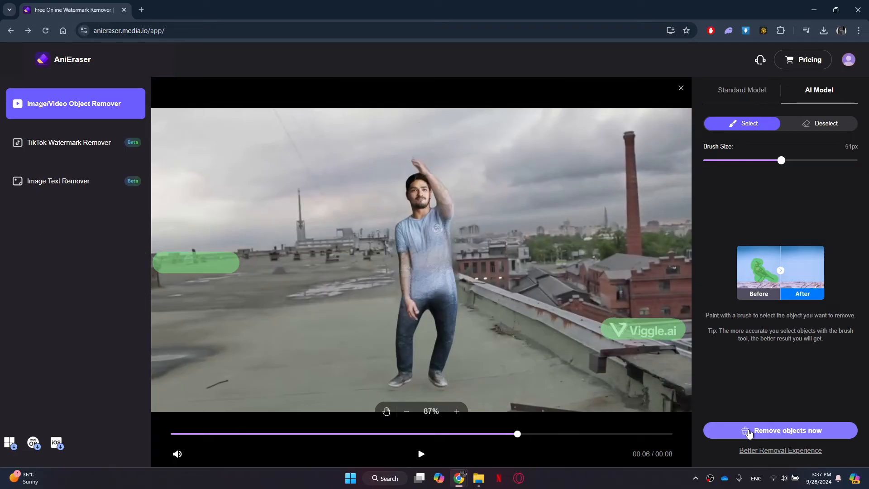
Step: Remove the marked watermark and scrub the processed preview to verify the result
left_click(779, 430)
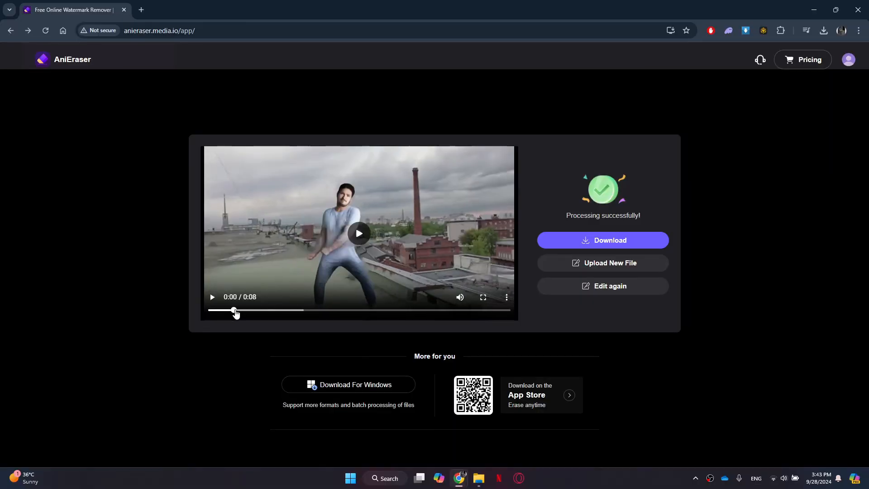
left_click_drag(235, 309, 405, 309)
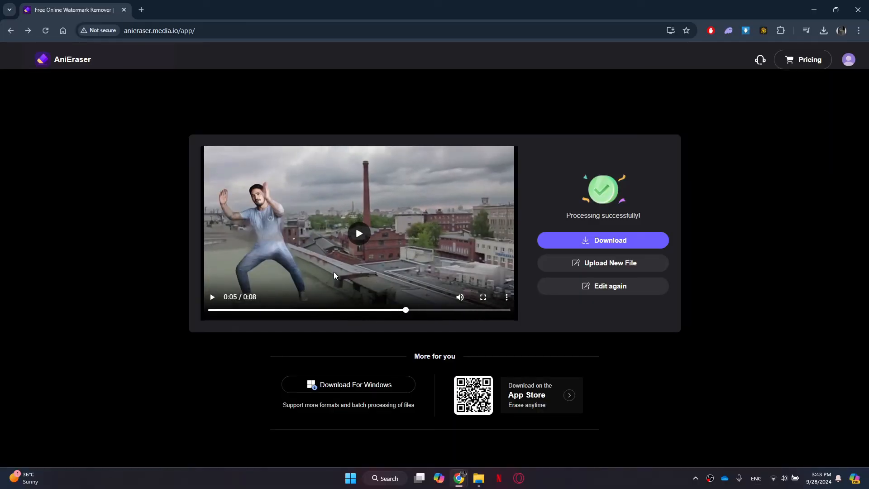